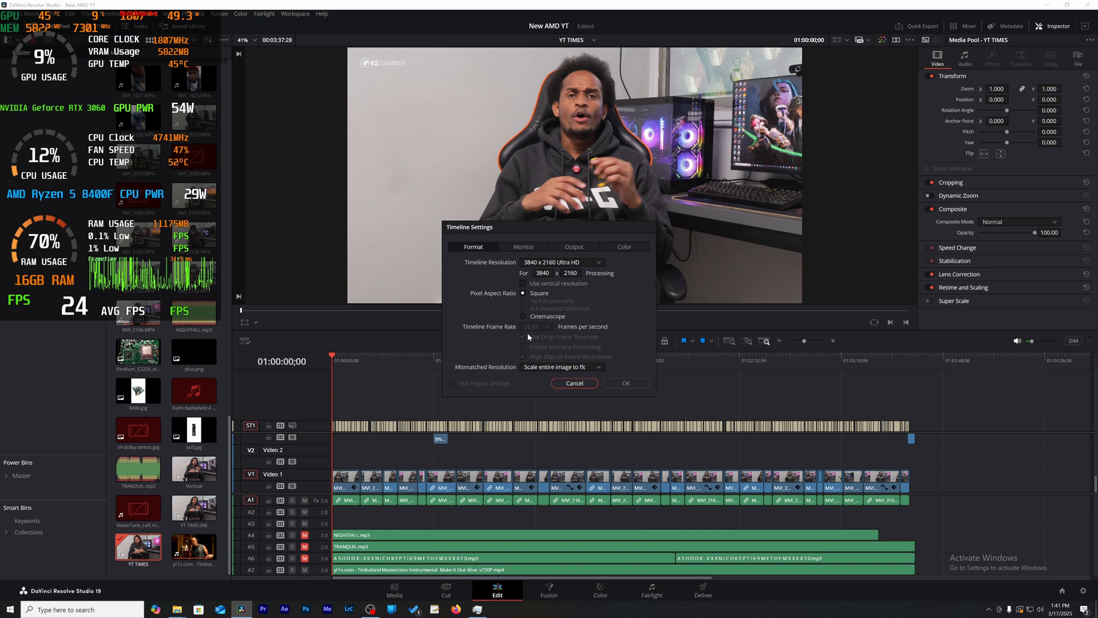
- Cancel Timeline Settings and bring up Preferences to review Memory and GPU configuration
click(573, 384)
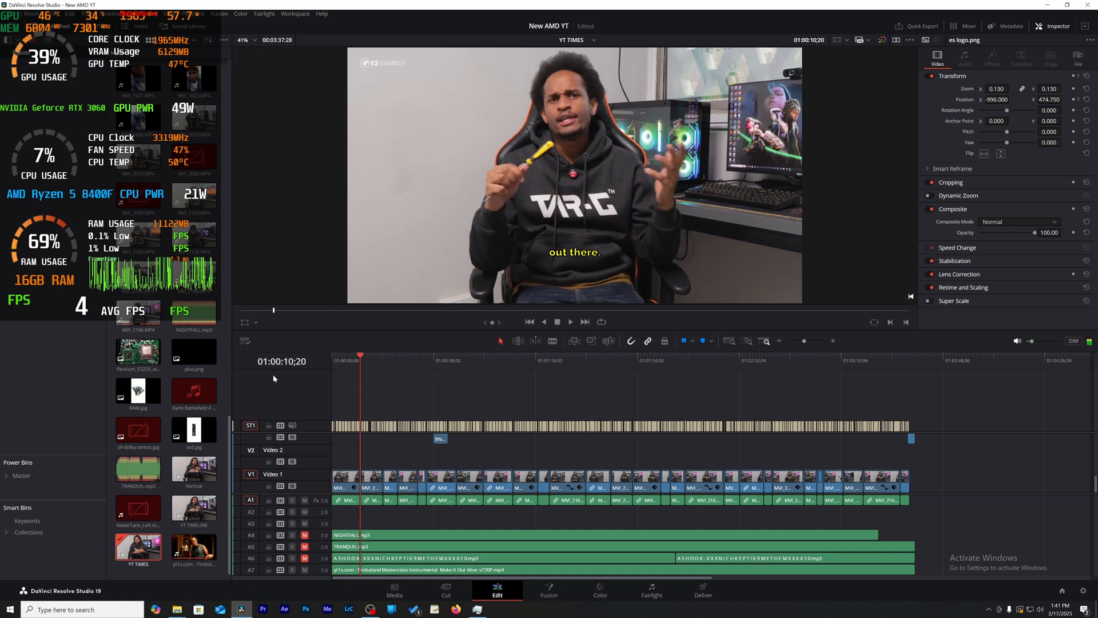
click(26, 14)
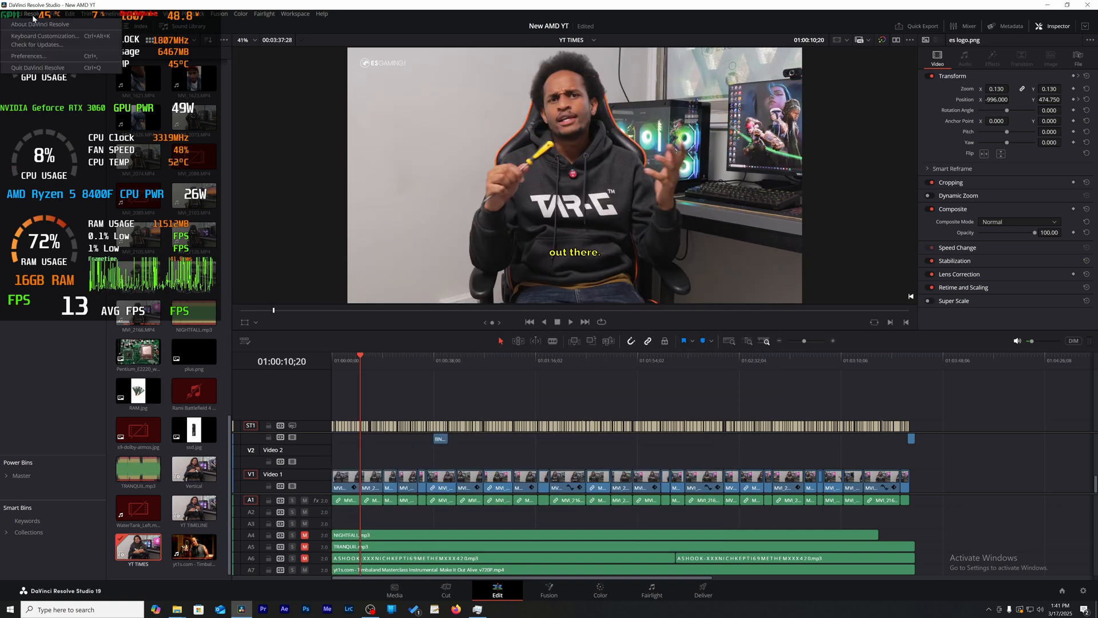
click(30, 56)
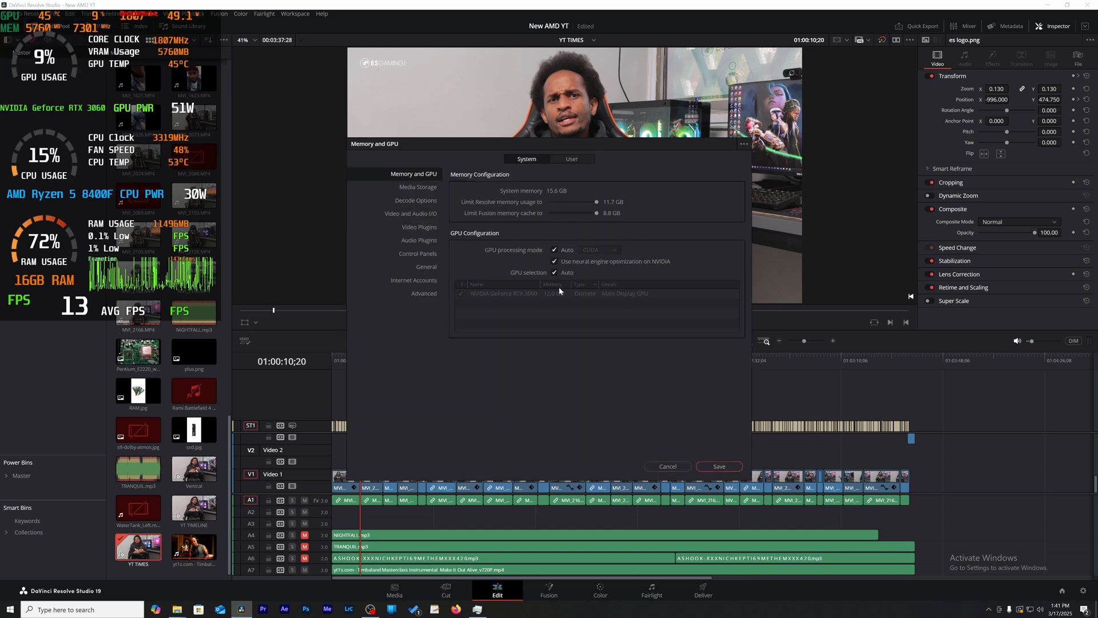
mouse_move(653, 270)
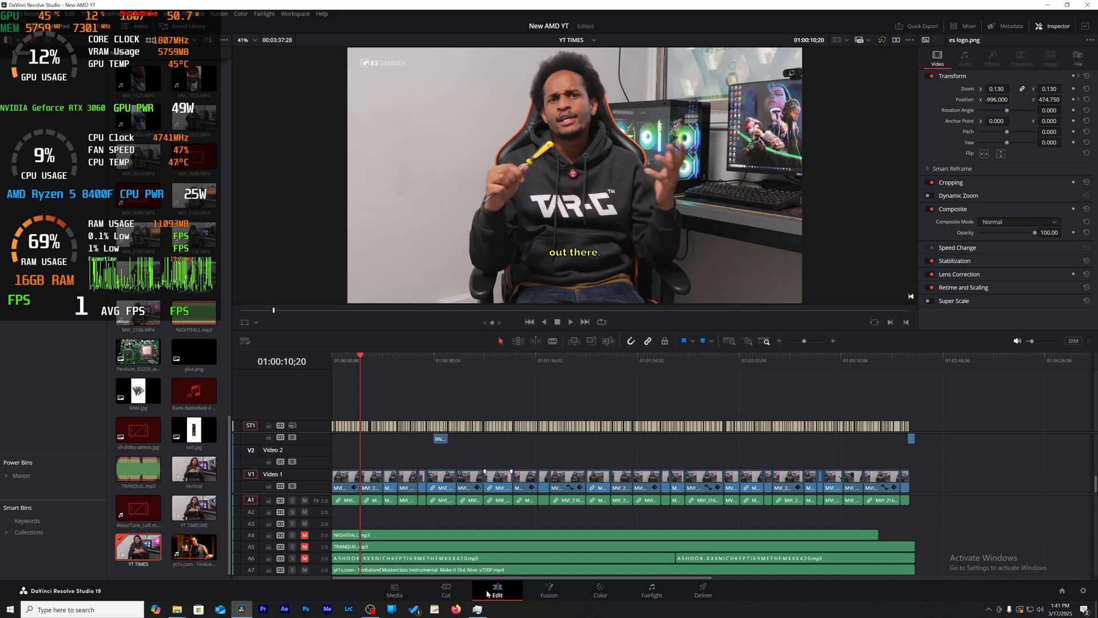
- On the Color page set Temporal NR Frames to 2, then return to the Edit timeline
click(600, 590)
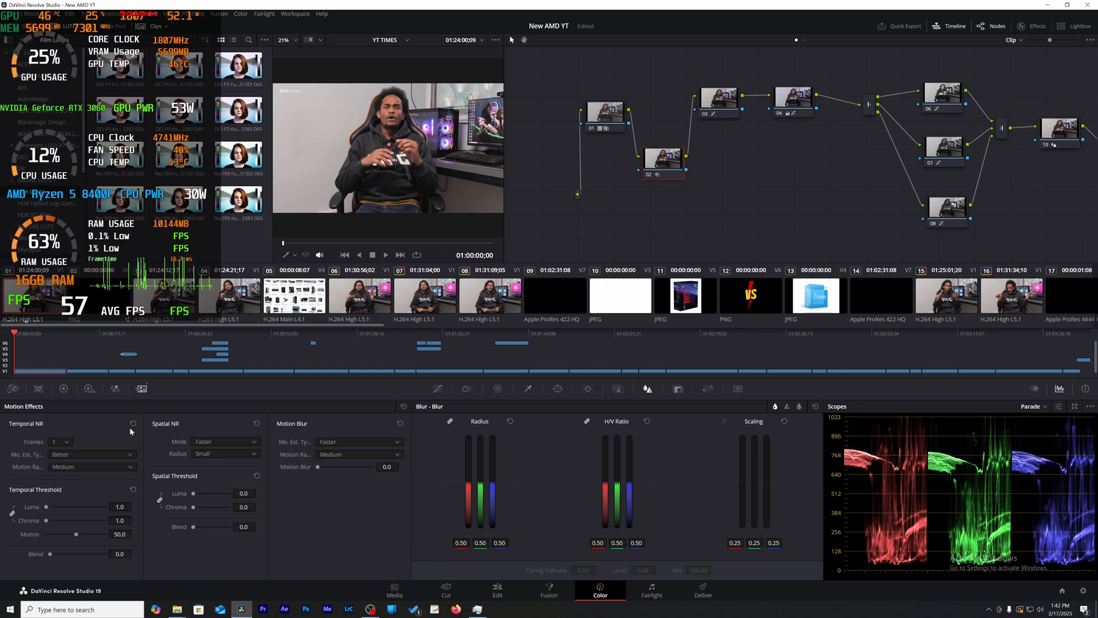
click(62, 441)
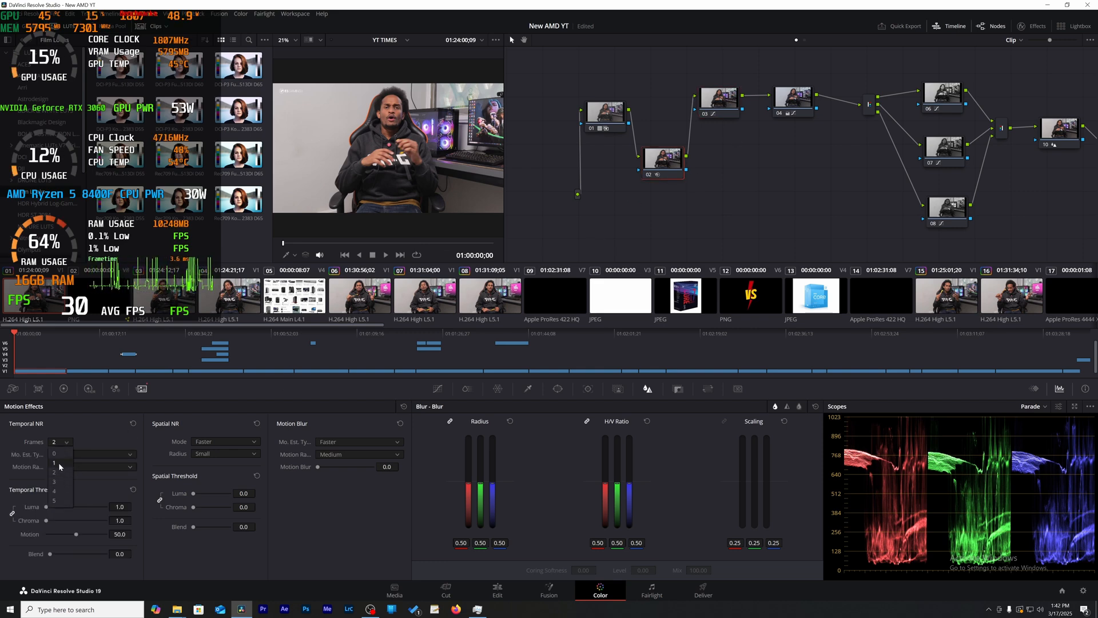
click(61, 454)
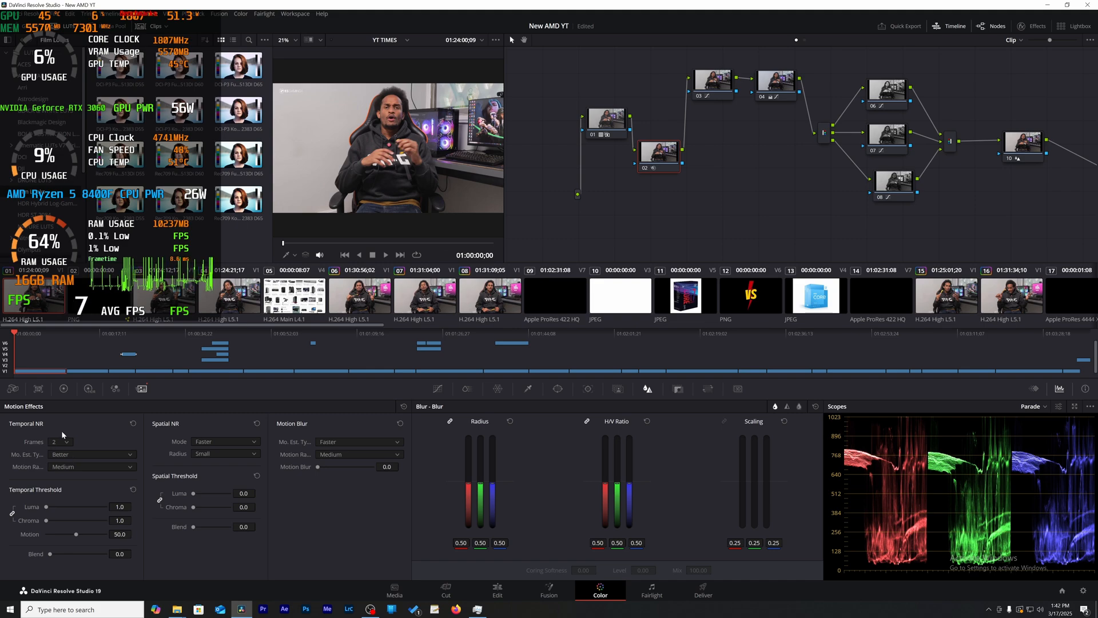
click(498, 590)
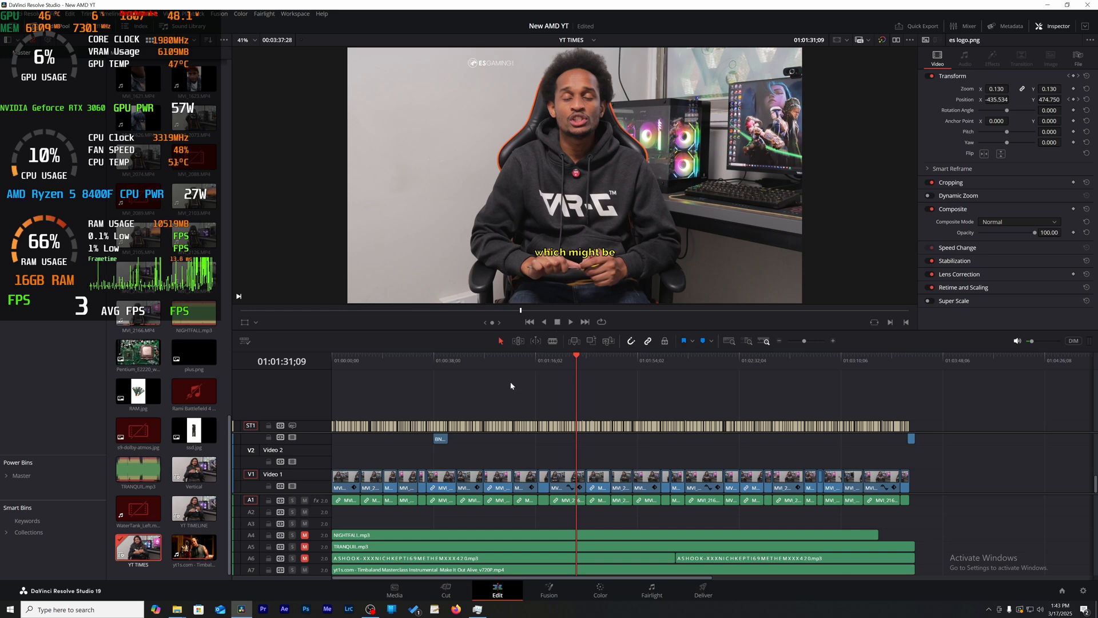
- Play the Edit timeline to test performance, then go back to the Color page
click(195, 14)
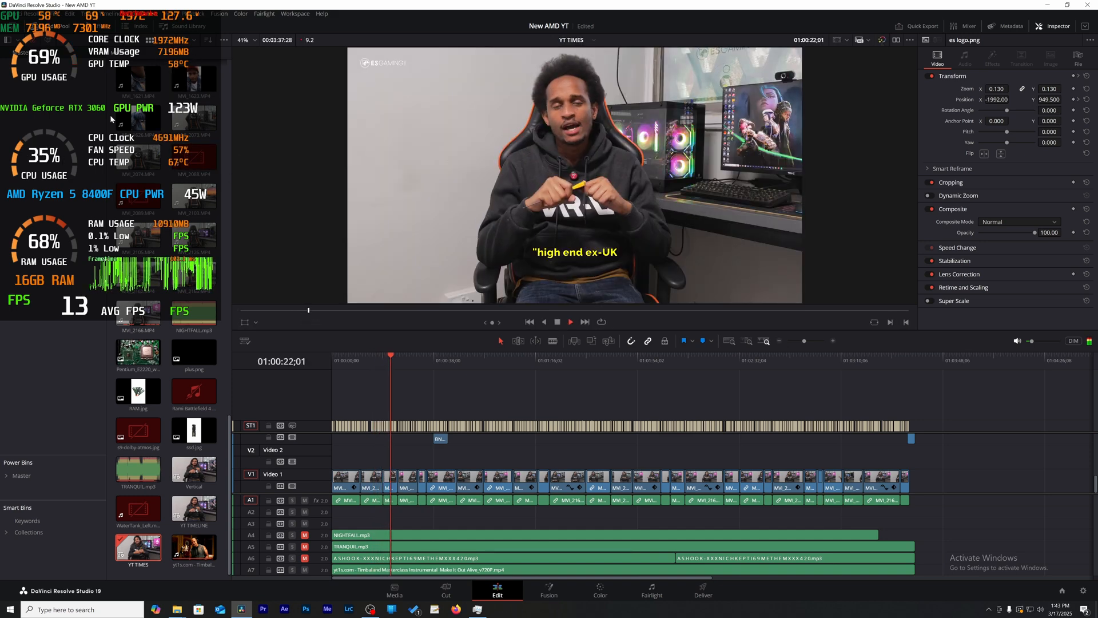
click(570, 321)
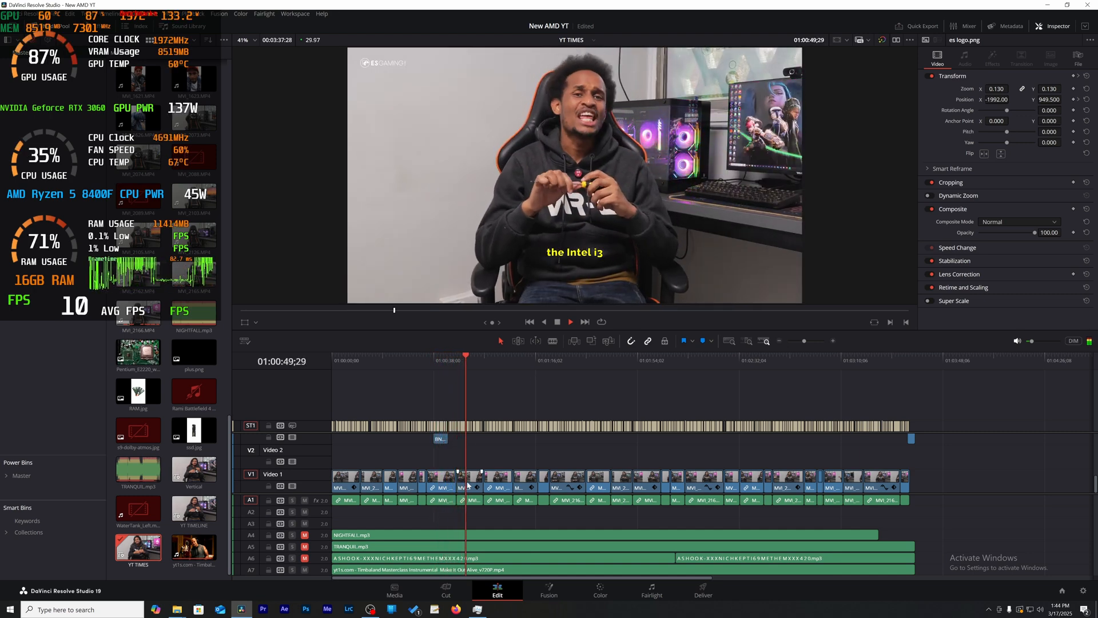
click(600, 591)
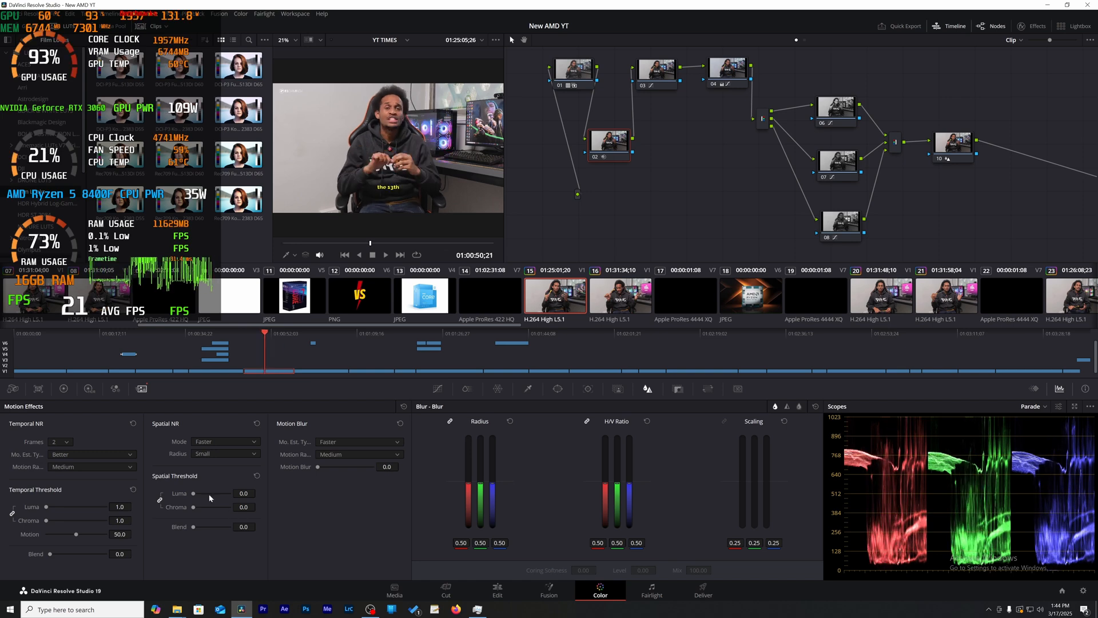
- Change Temporal NR Frames to 5 and return to the Edit timeline
click(372, 254)
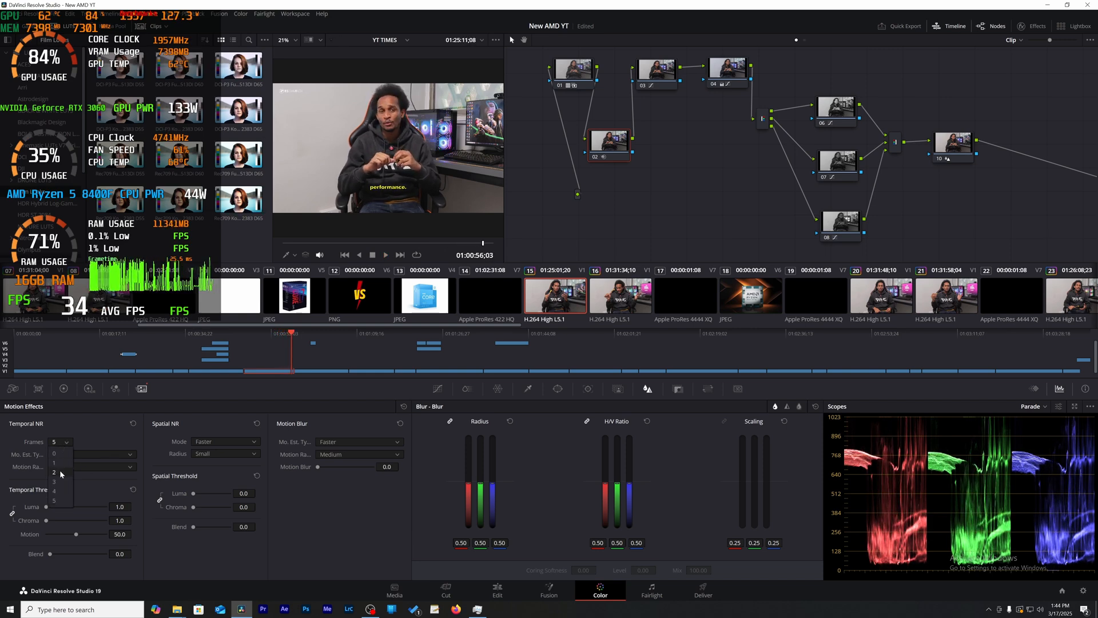
click(497, 590)
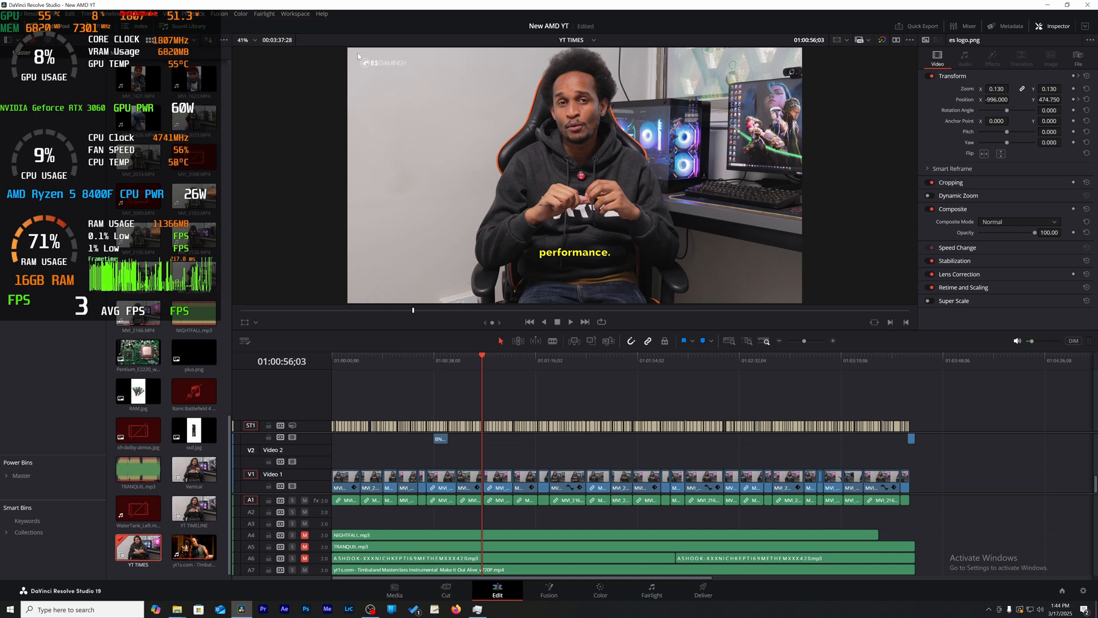
click(570, 322)
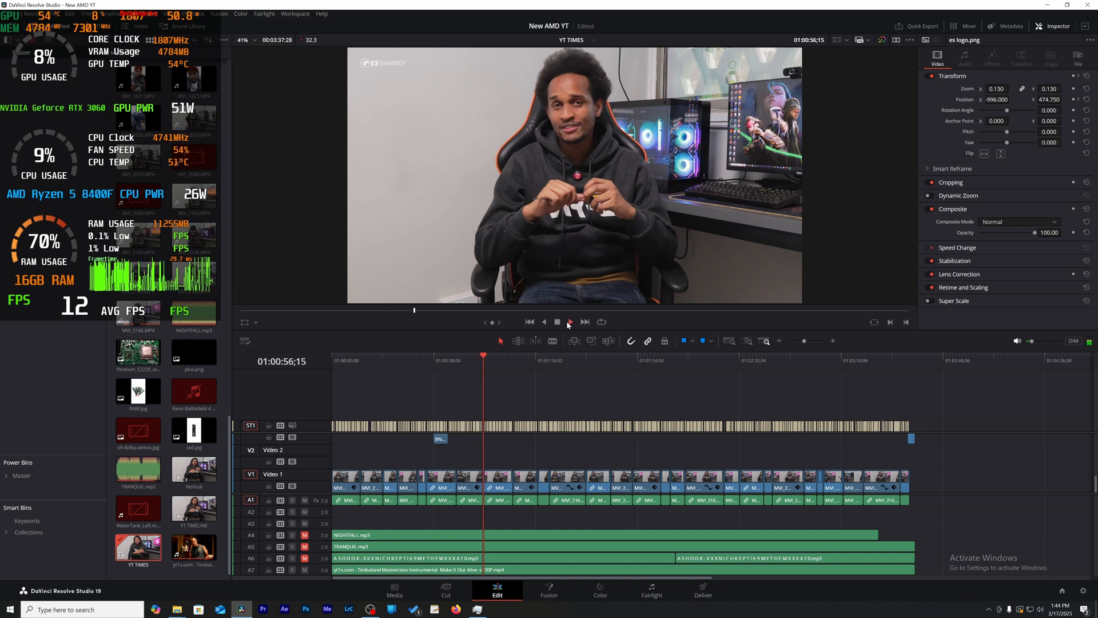
click(569, 322)
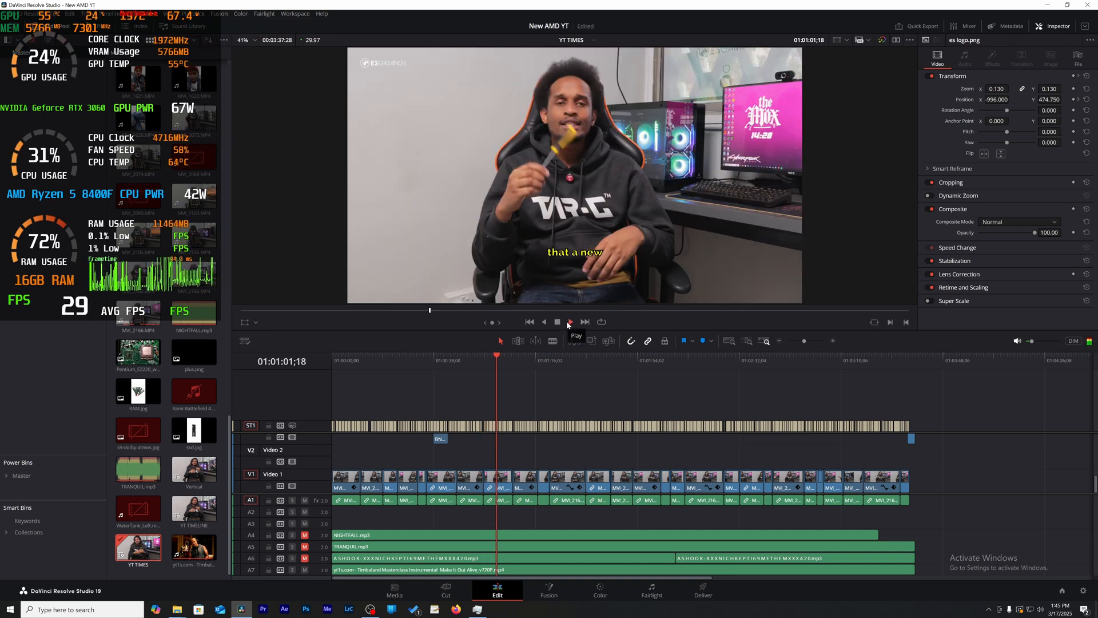
click(570, 322)
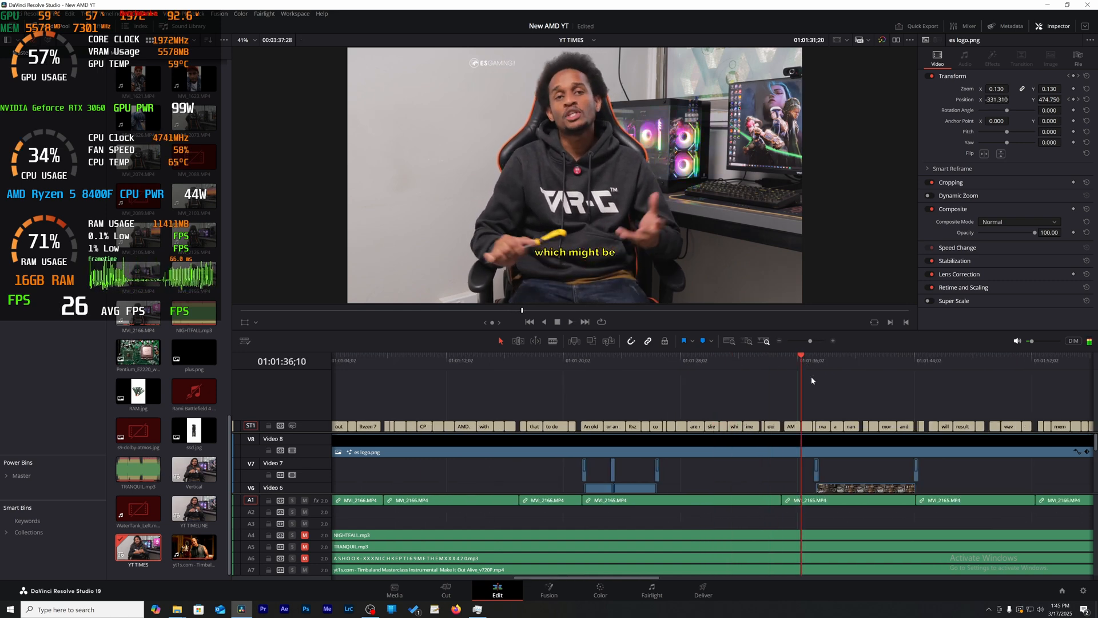
click(569, 322)
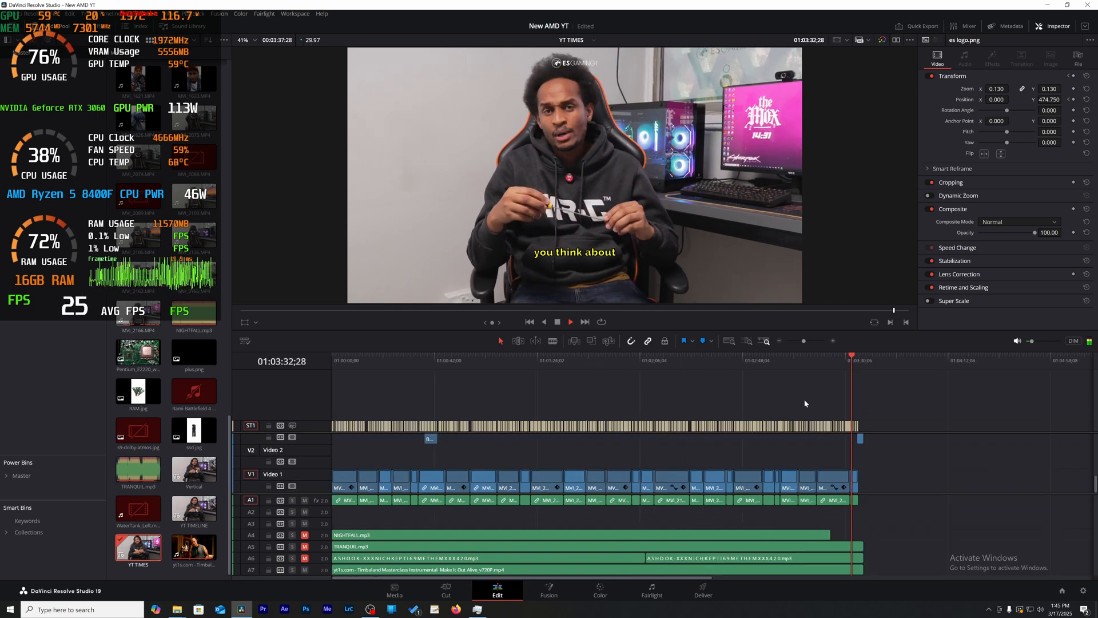
click(703, 591)
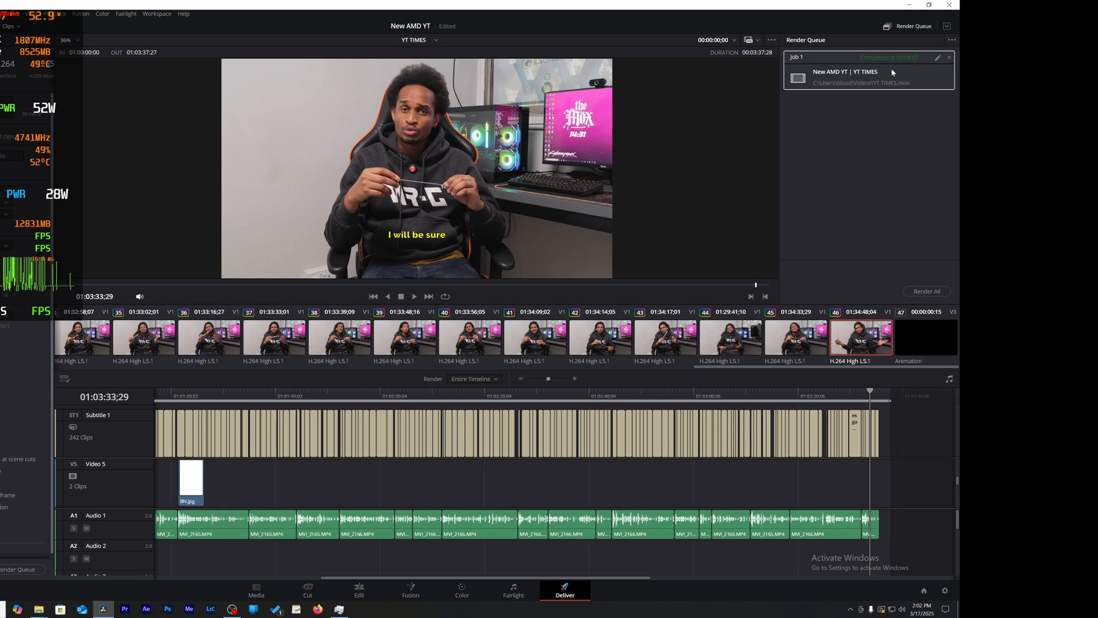
mouse_move(501, 335)
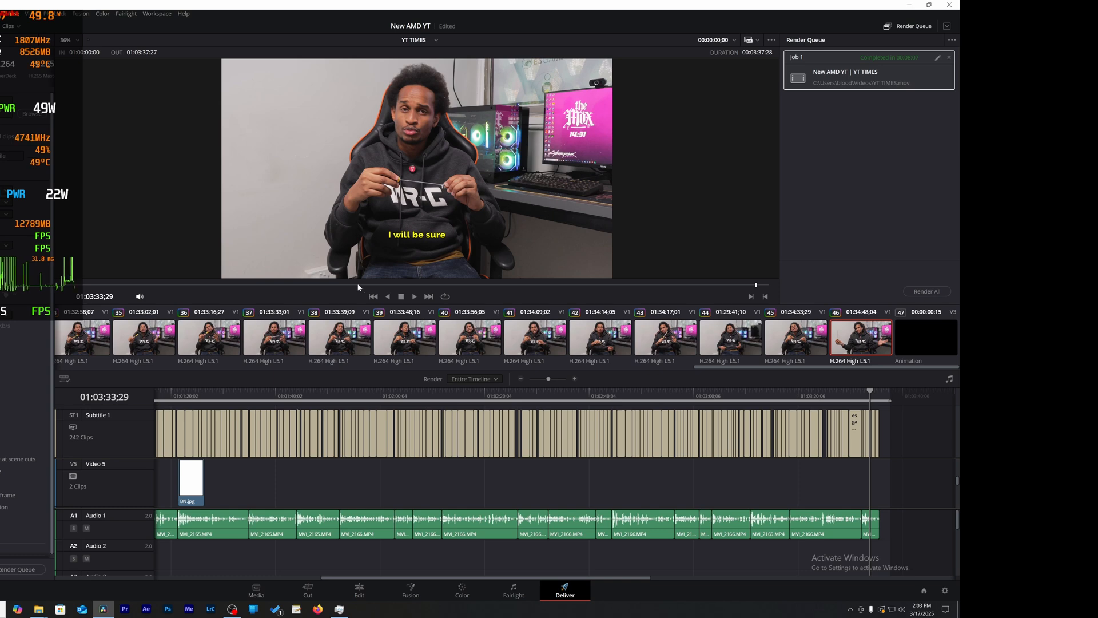
mouse_move(351, 303)
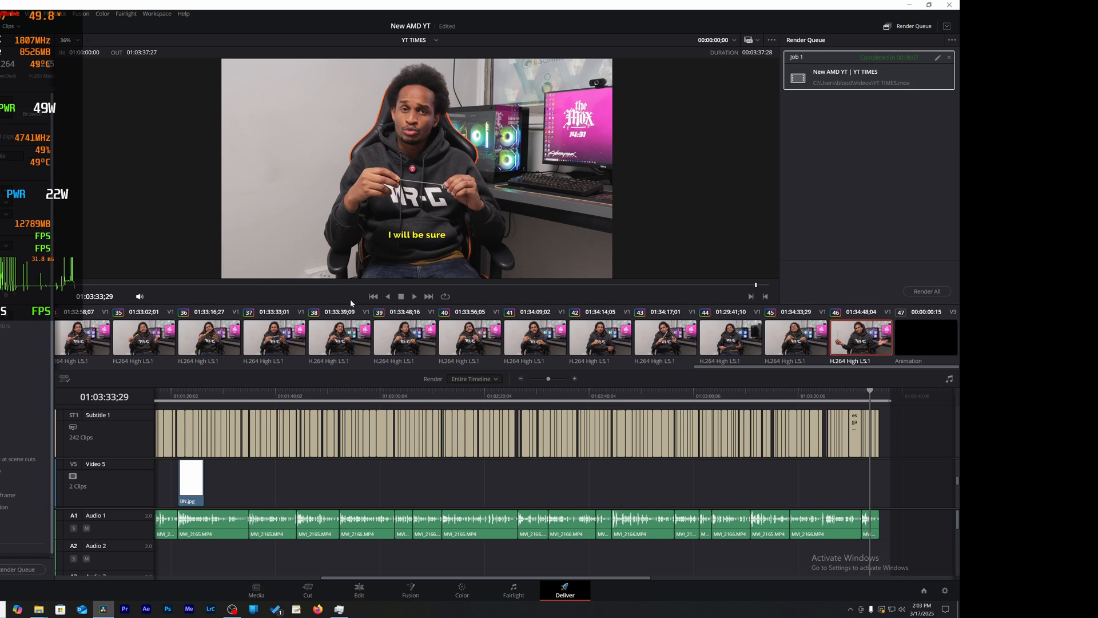
mouse_move(353, 290)
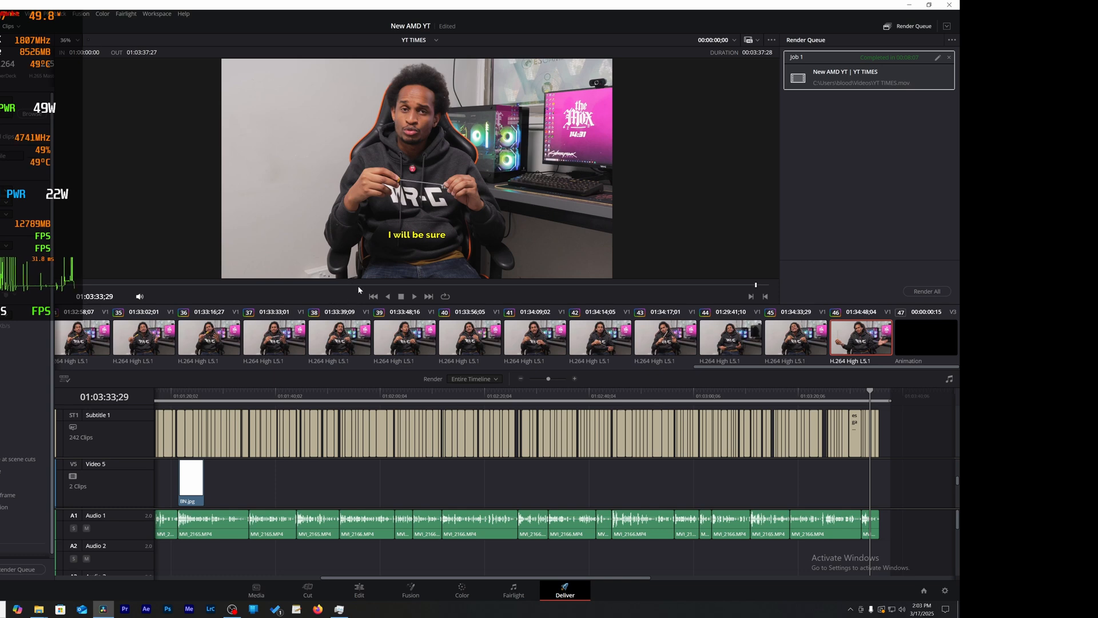
mouse_move(370, 293)
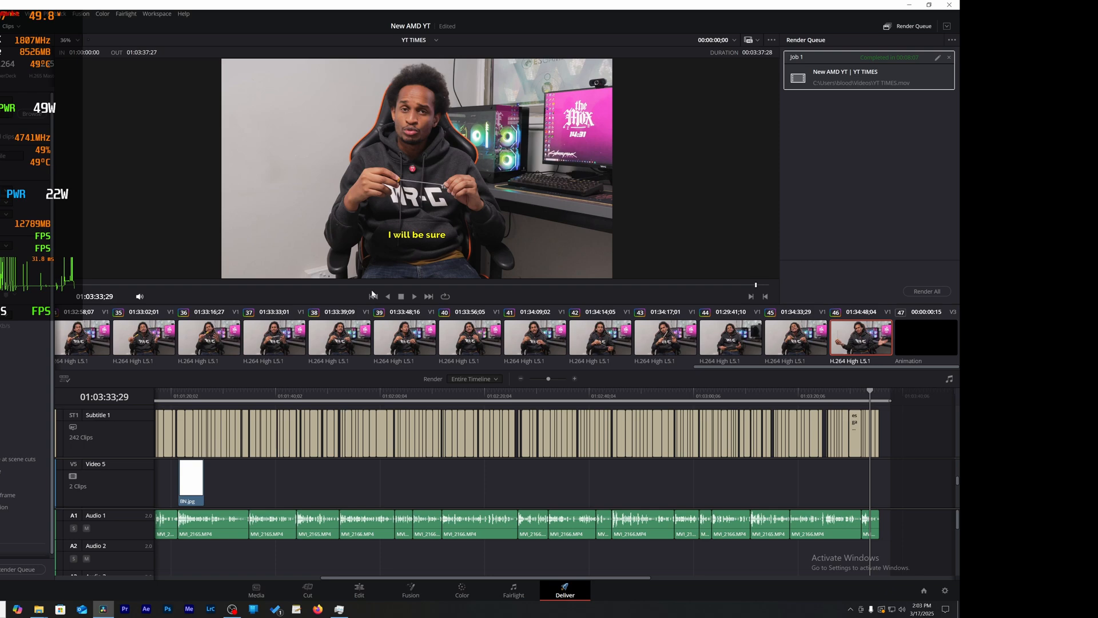
- Start the YT TIMES render job from the Deliver page render queue
click(263, 609)
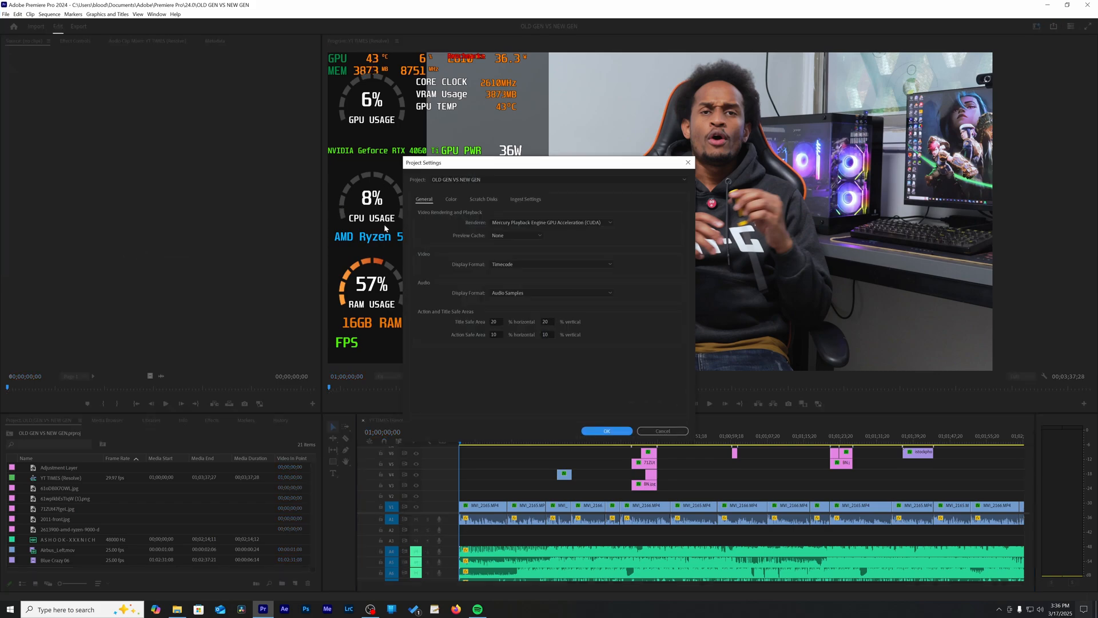
- Confirm CUDA GPU project settings and play the YT TIMES (Resolve) sequence in Premiere Pro
click(606, 431)
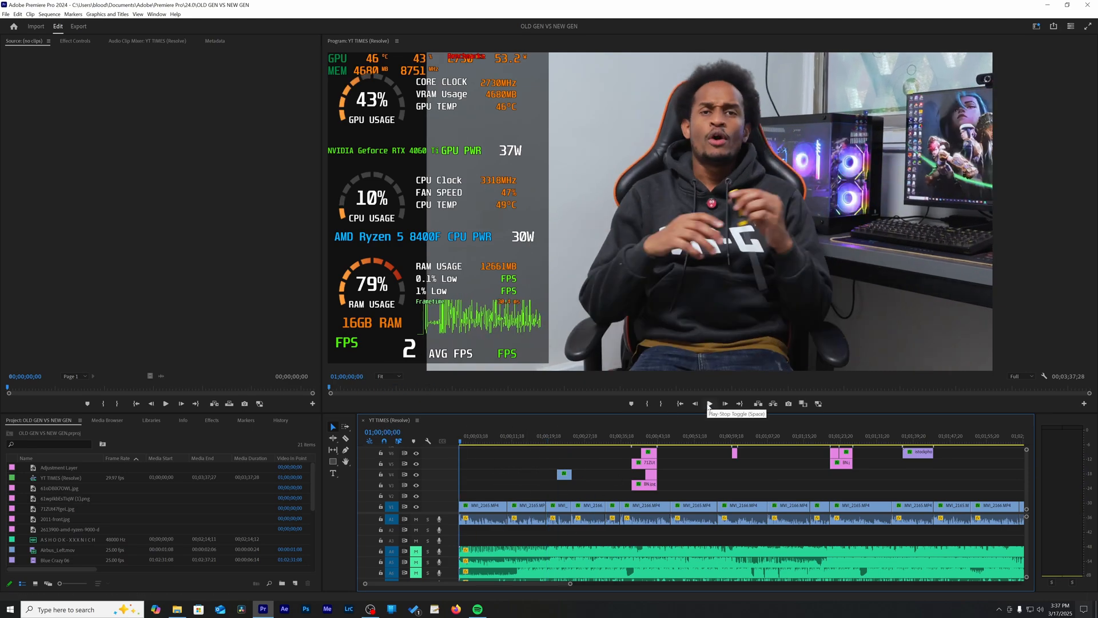
click(725, 403)
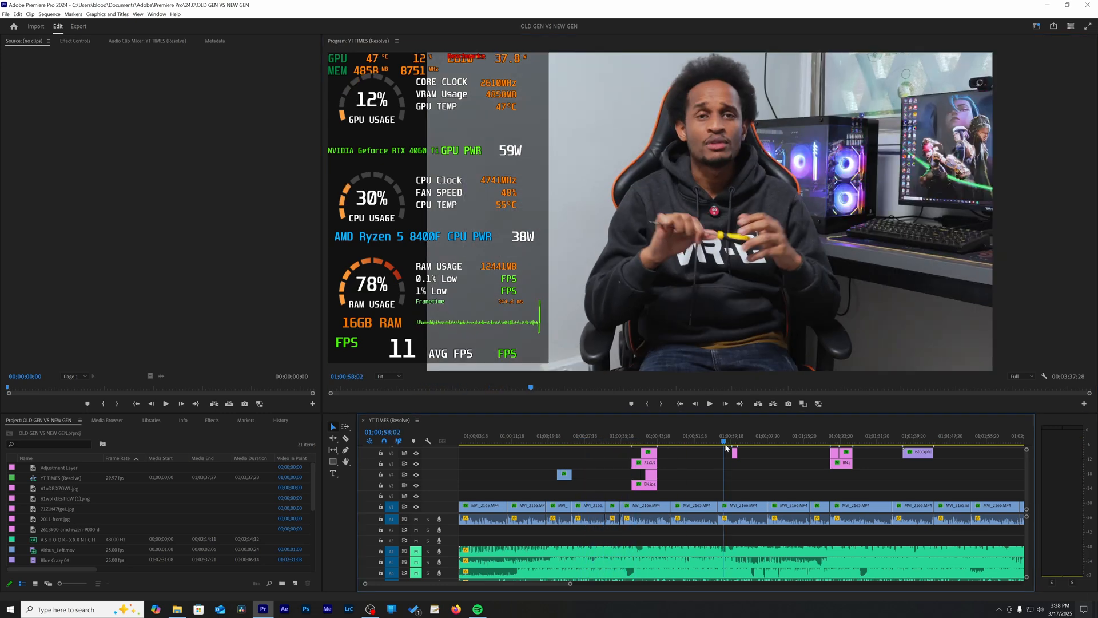
click(710, 403)
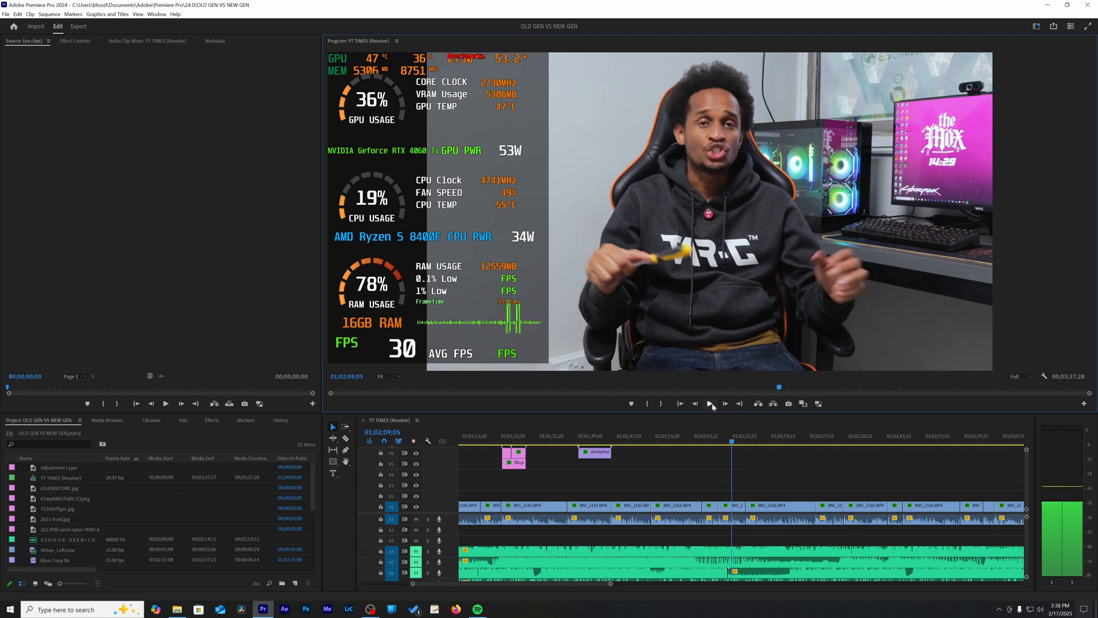
click(709, 404)
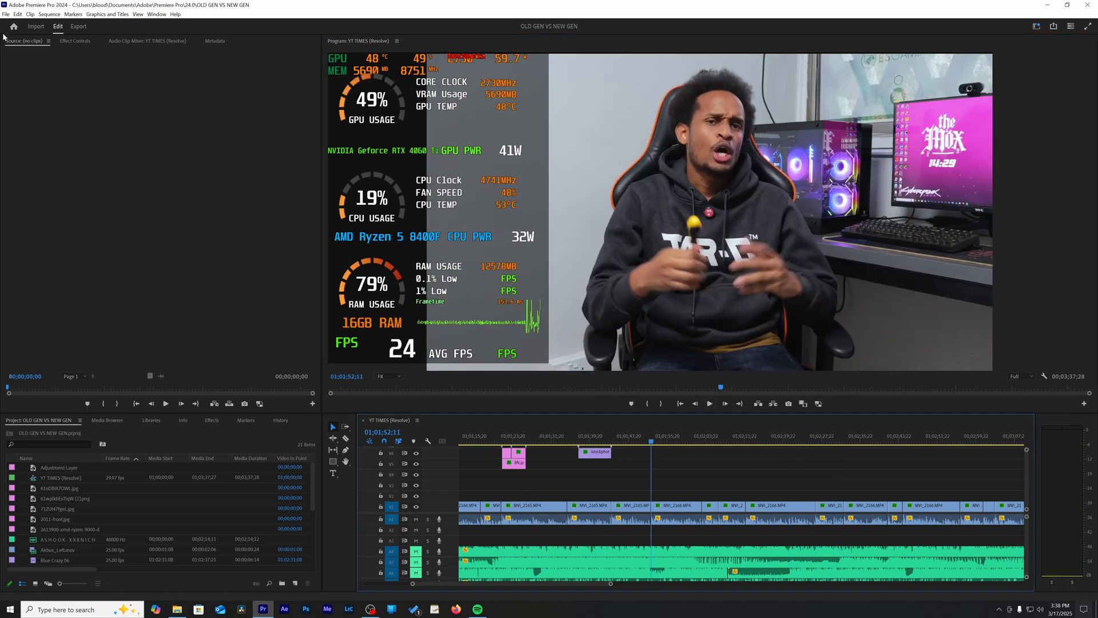
click(5, 14)
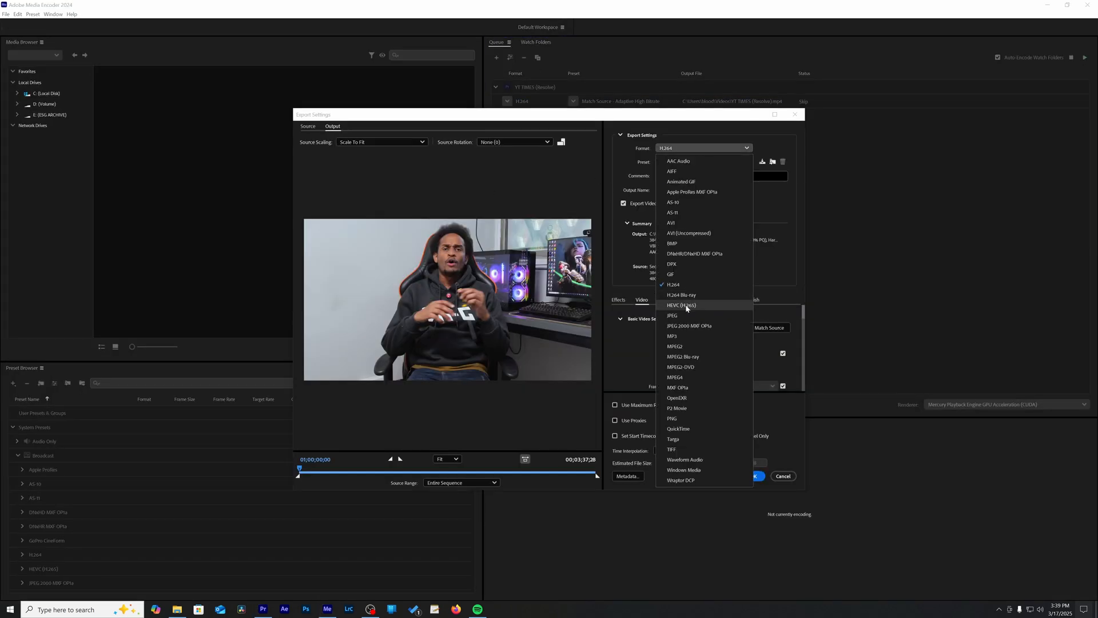
- Queue the YT TIMES (Resolve) export as HEVC (H.265) with a custom preset
click(681, 305)
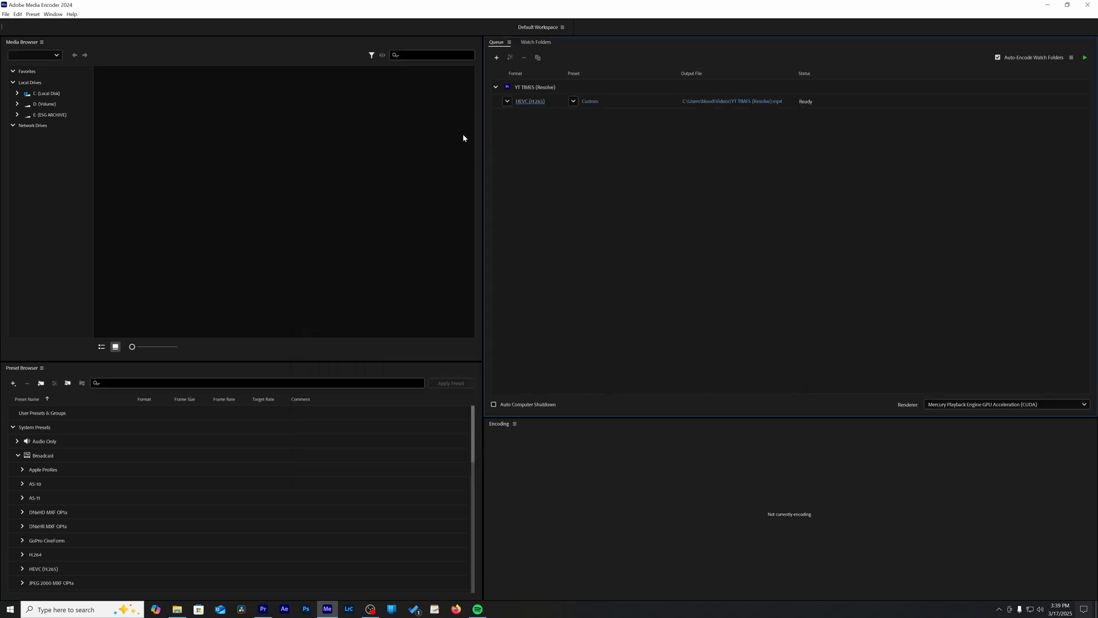